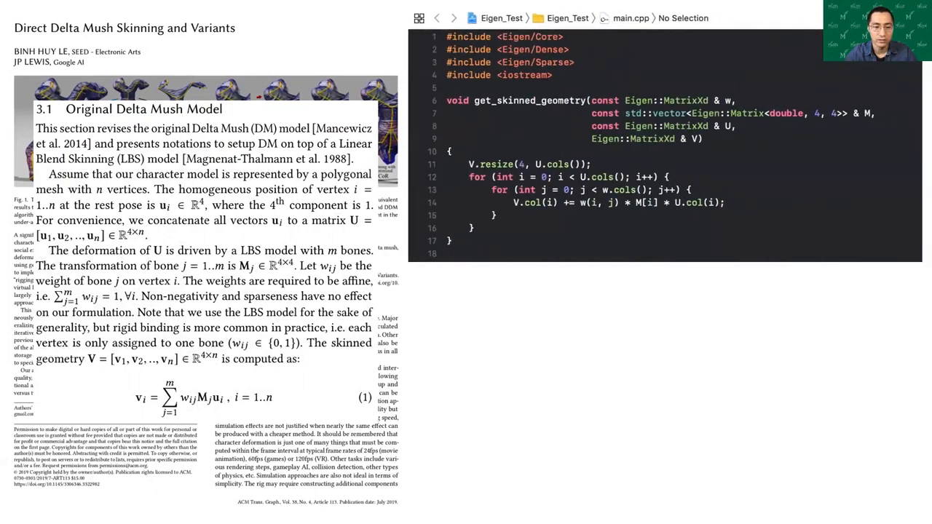
Type the degree line D_ii = ∑_j A_ij and declare E ∈ {ℤ×ℤ} with ℤ types.
left_click(647, 202)
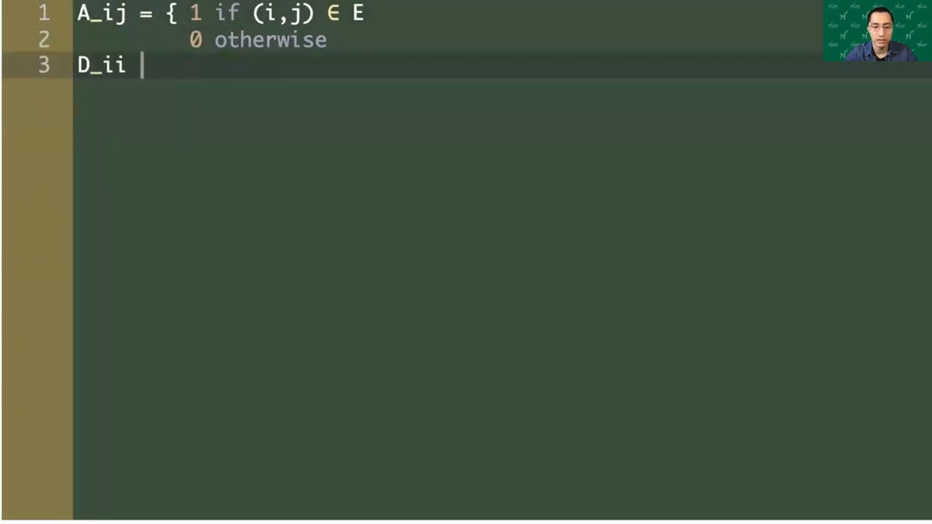
type("= ∑_j A_ij")
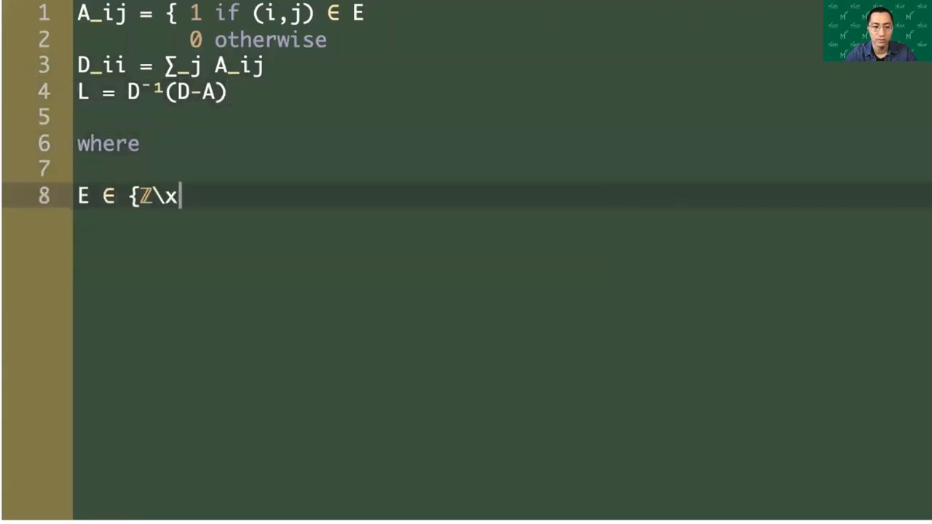
type("×ℤ}")
type("n ∈\\")
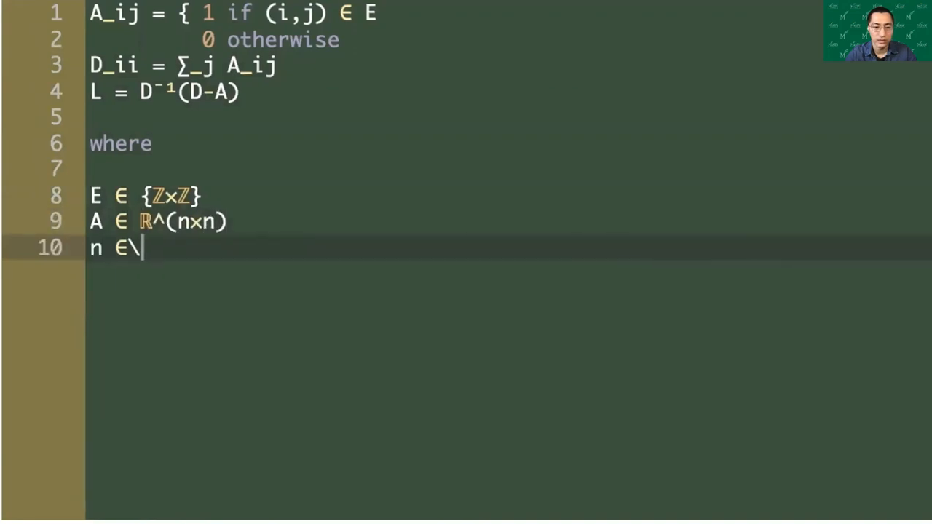
type("ℤ")
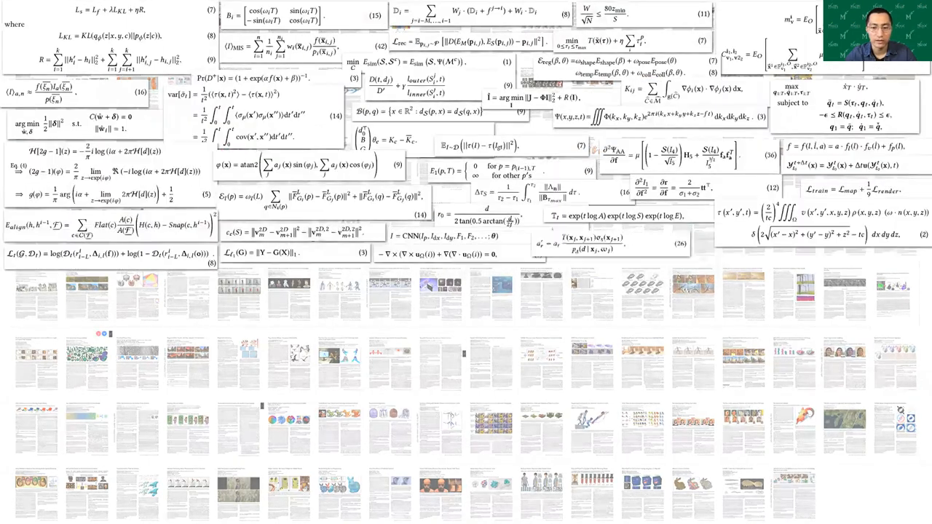
scroll("down", 3)
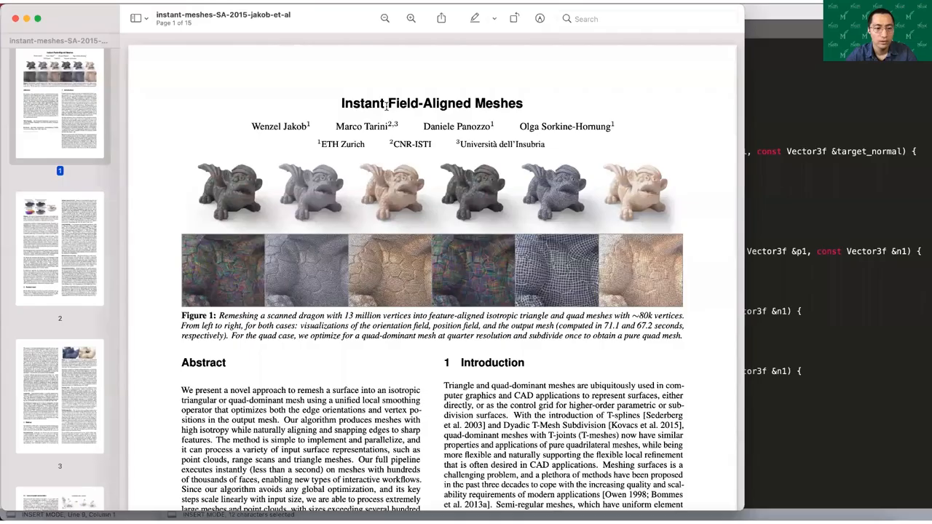
mouse_move(637, 115)
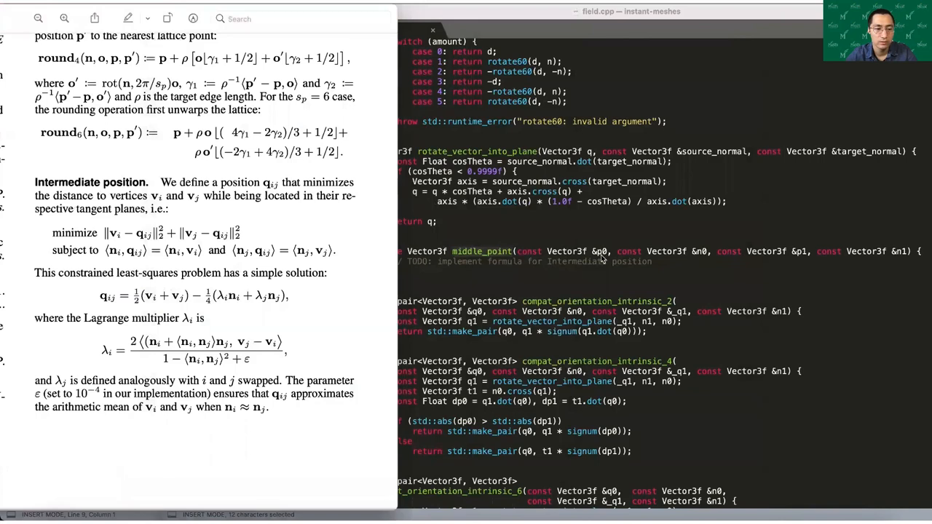
mouse_move(701, 257)
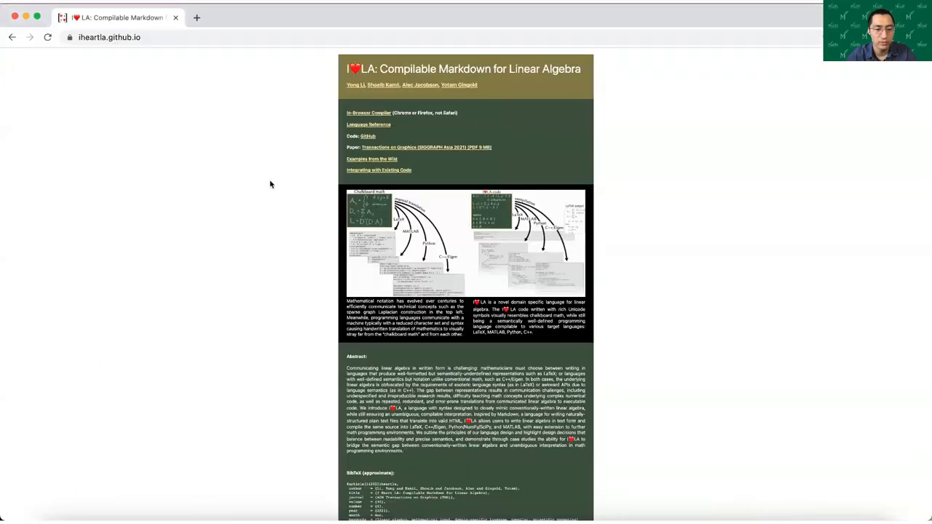
mouse_move(368, 115)
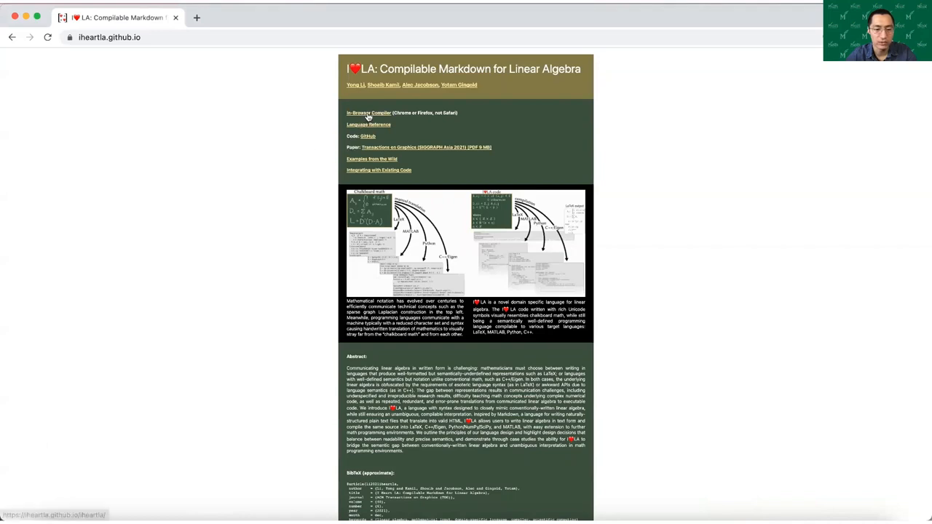
Open the In-Browser Compiler from iheartla.github.io and scroll down to its editor.
left_click(368, 113)
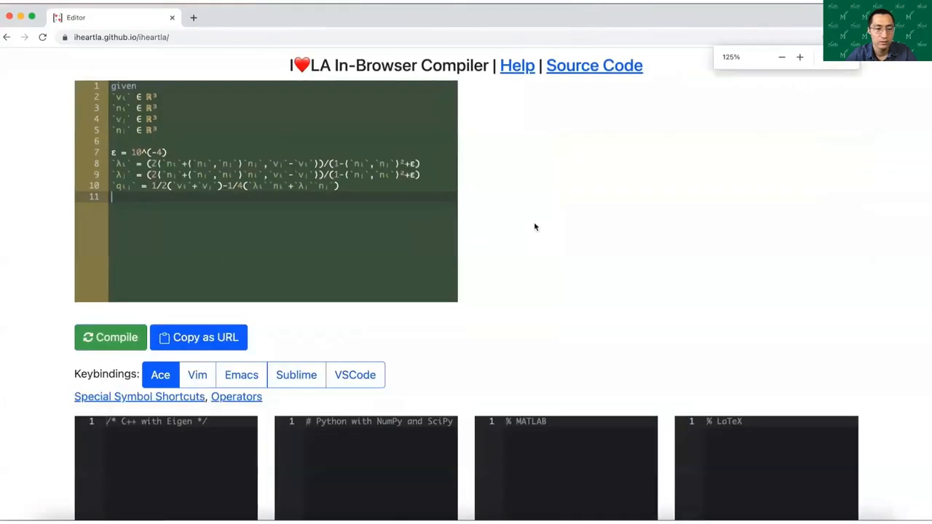
scroll("down", 3)
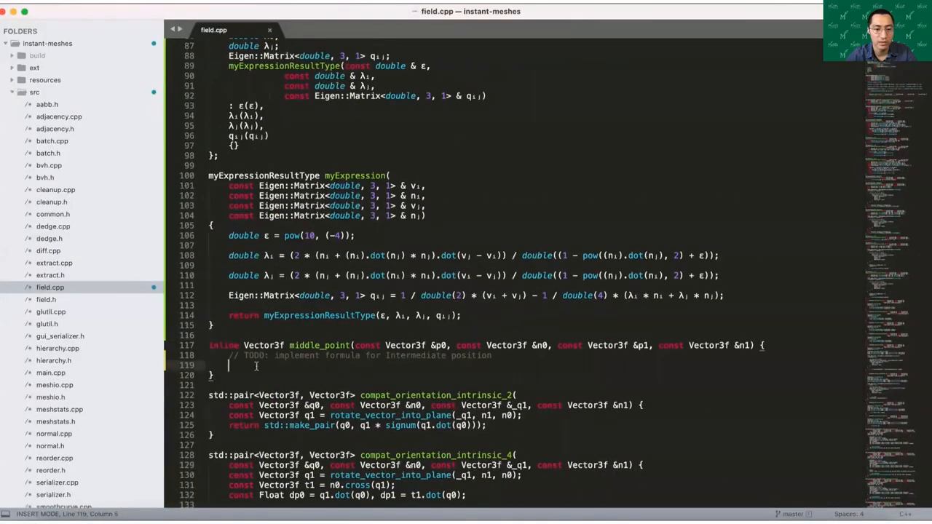
Call myExpression in middle_point, then launch Instant Meshes from the expanded build folder.
type("Eigen::Matrix<double, 3, 1> ret = myExpression")
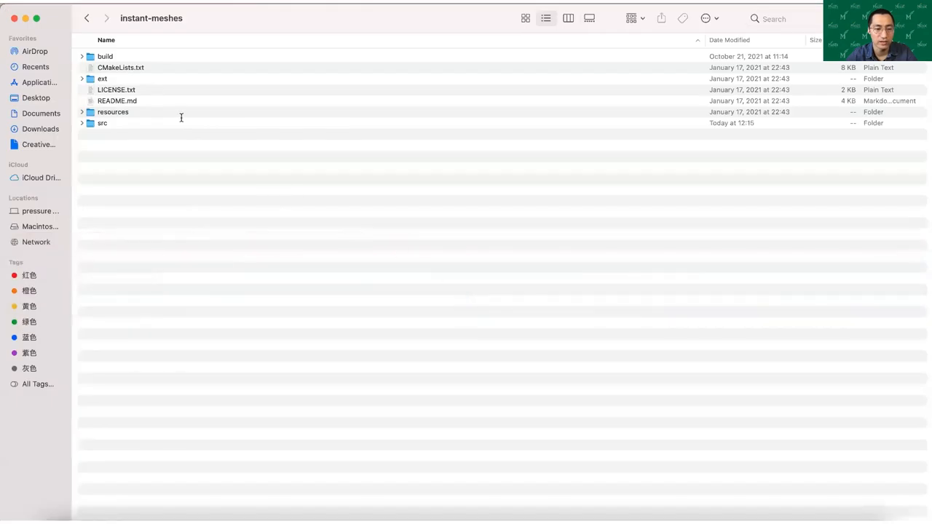
left_click(82, 56)
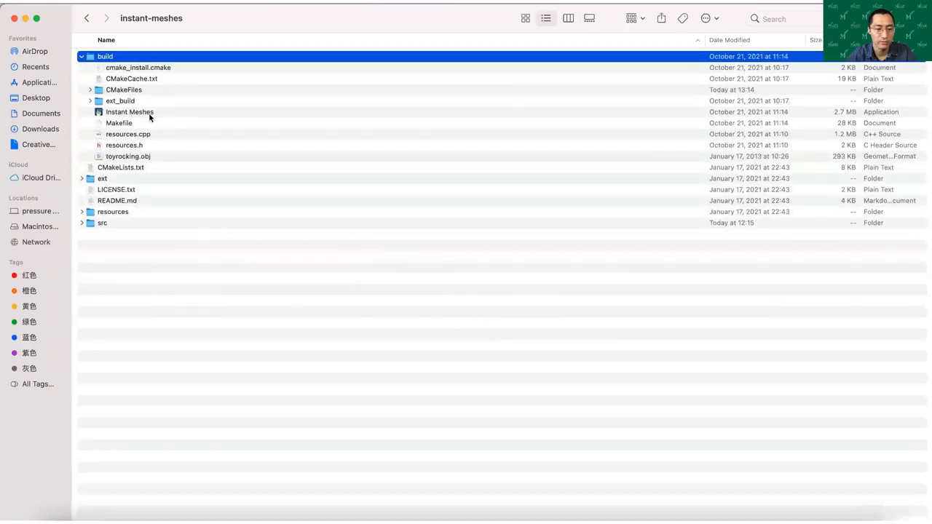
double_click(129, 111)
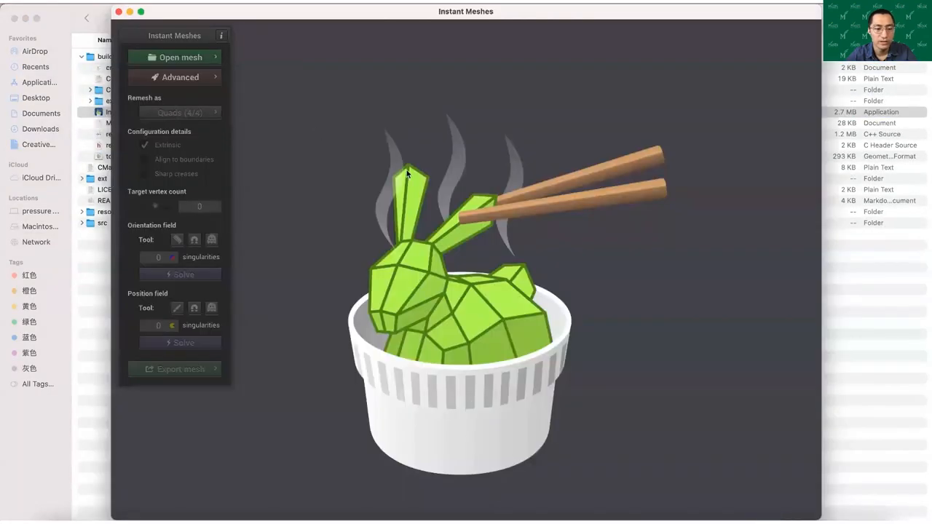
Load toyrocking.obj, orbit to a three-quarter view, and solve orientation and position fields.
left_click(175, 57)
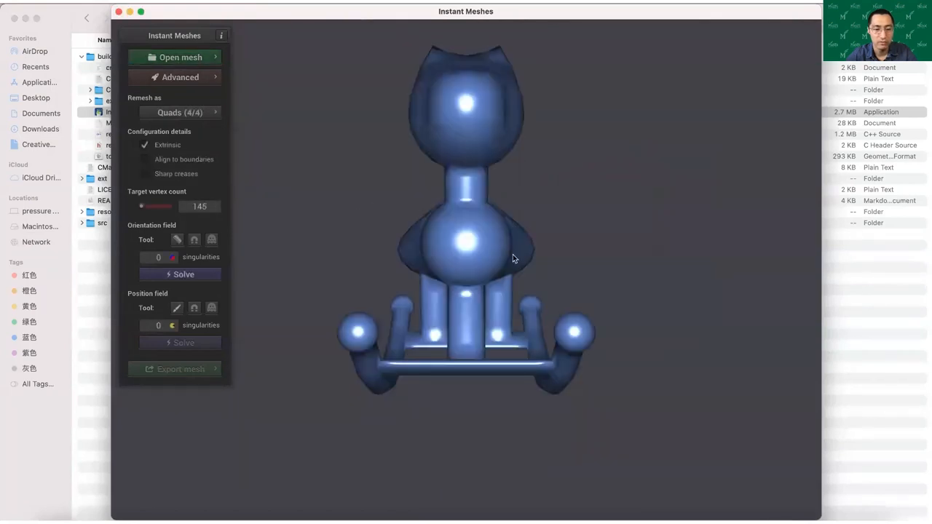
left_click_drag(513, 259, 405, 254)
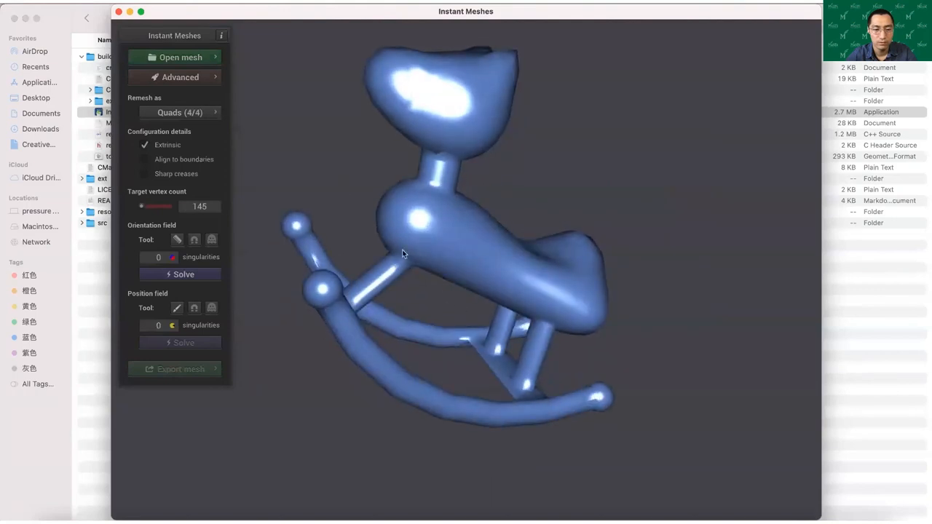
left_click_drag(404, 253, 289, 76)
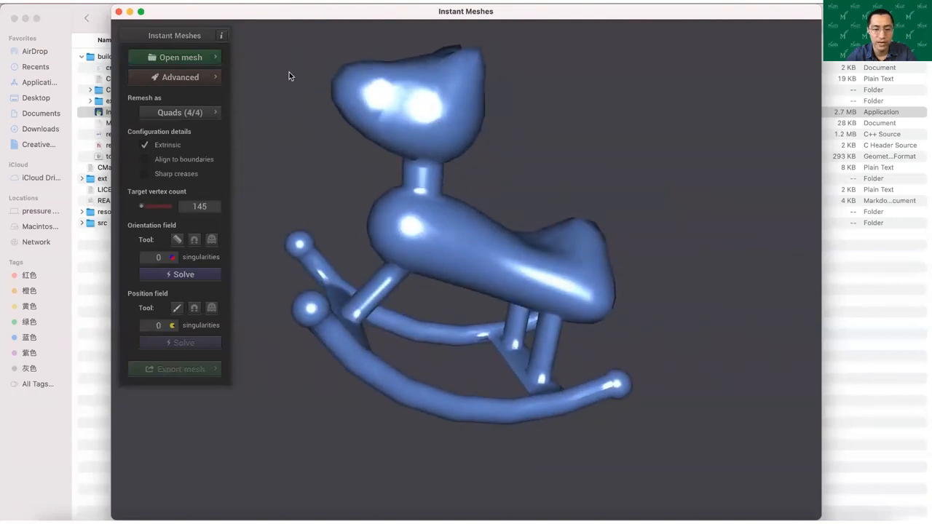
left_click(179, 274)
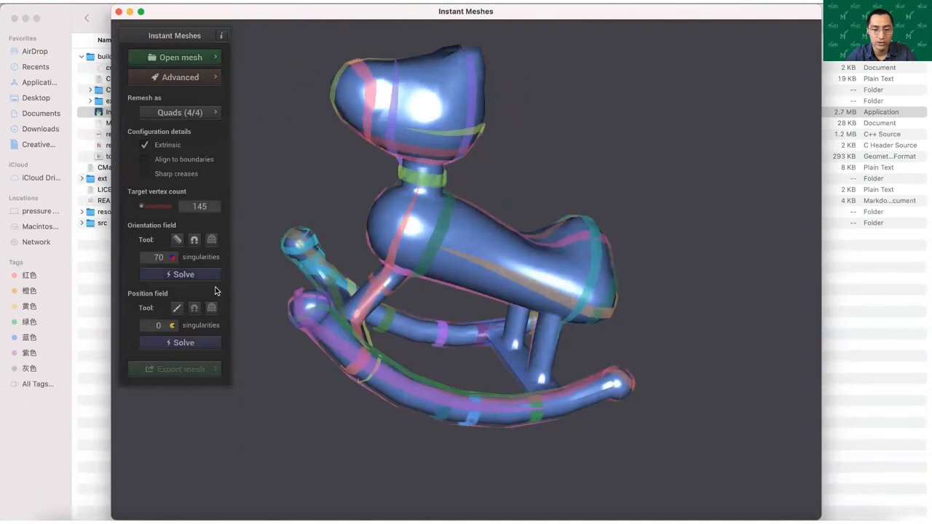
left_click(179, 342)
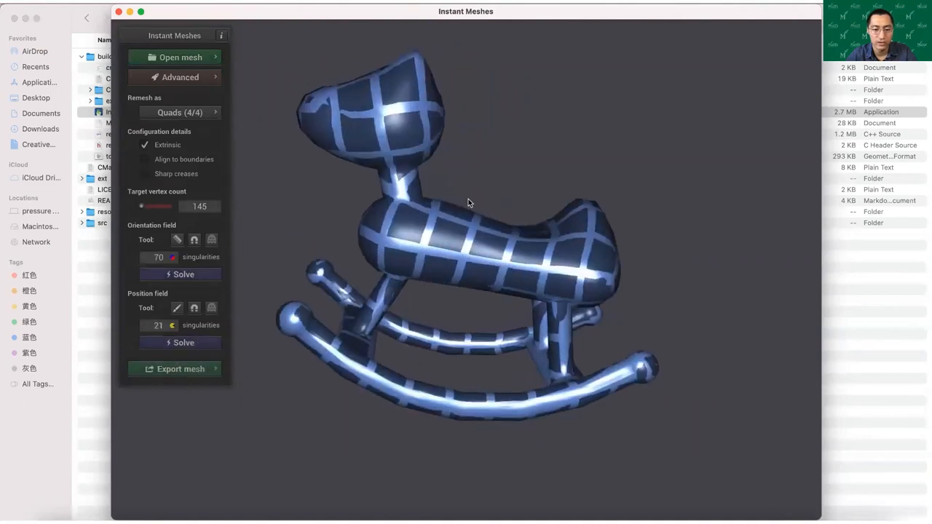